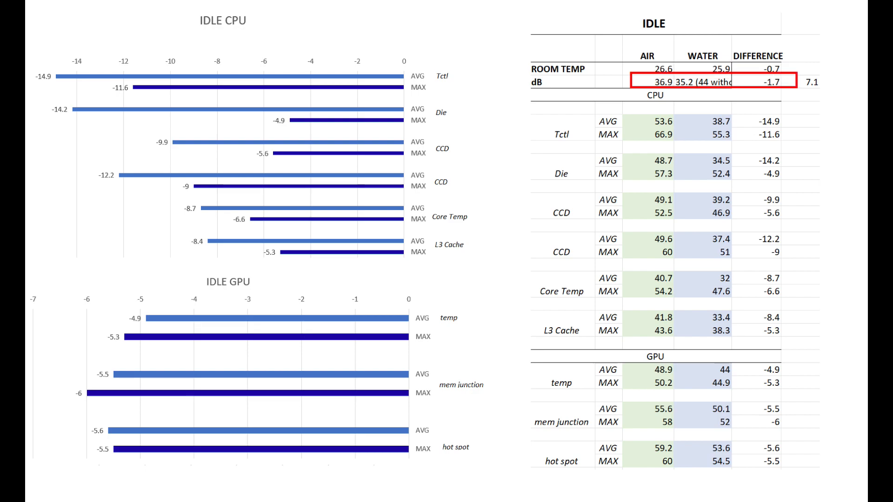
Highlight the dB noise row of the air-versus-water table on the IDLE slide
click(705, 82)
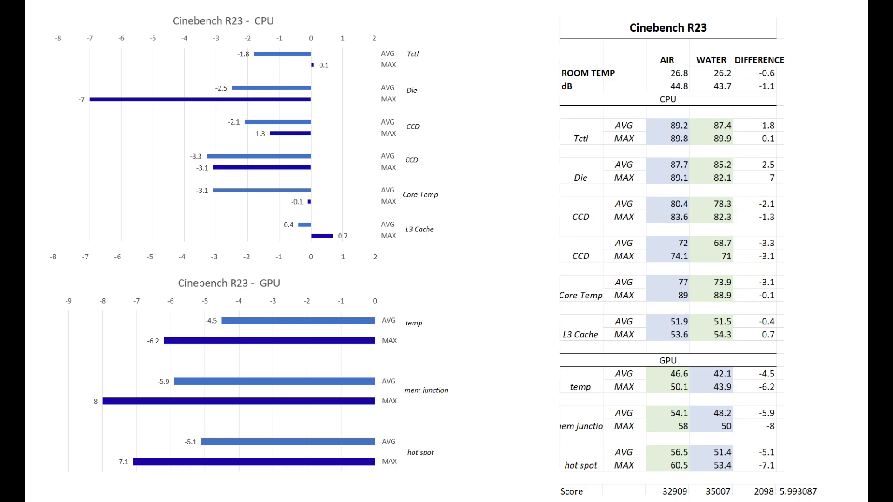
Outline the Cinebench R23 CPU temperature difference bar chart with a red rectangle
click(228, 140)
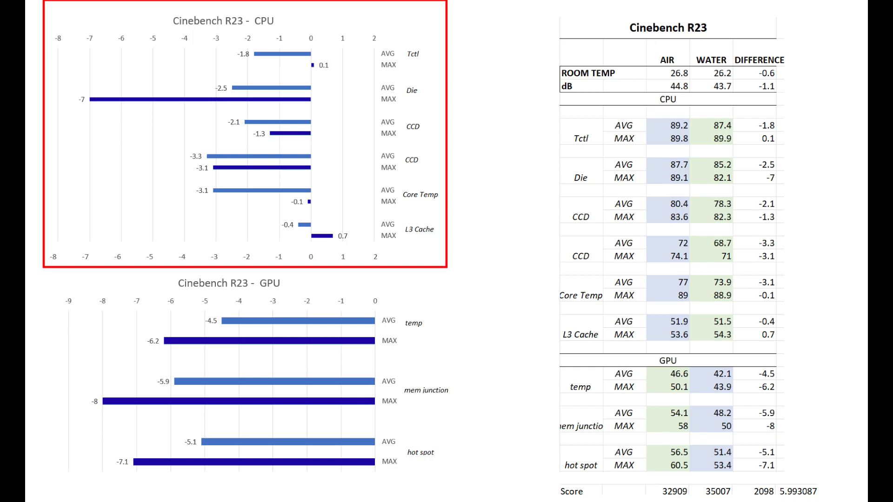